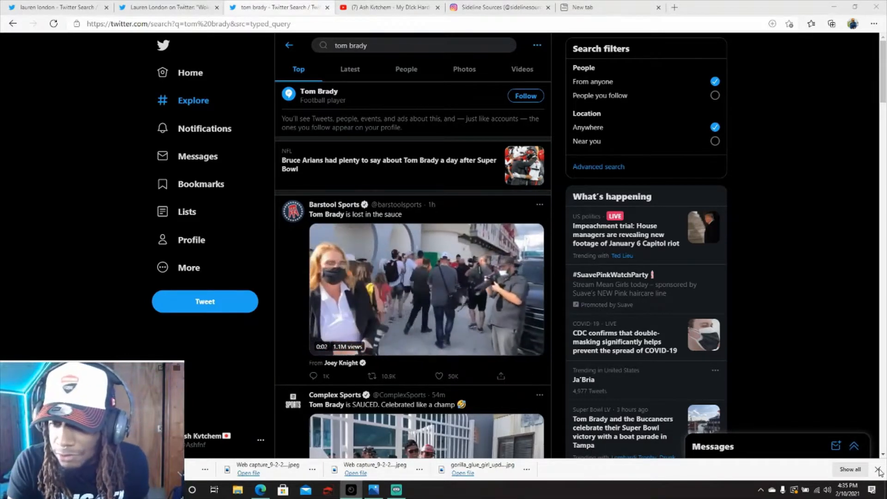
Dismiss the Edge downloads bar and start the Barstool Sports Tom Brady video in the results
left_click(881, 471)
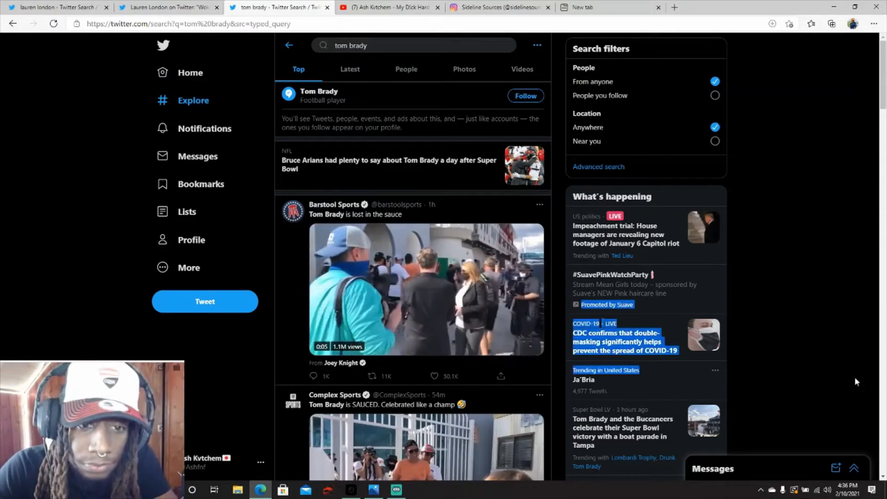
left_click(427, 289)
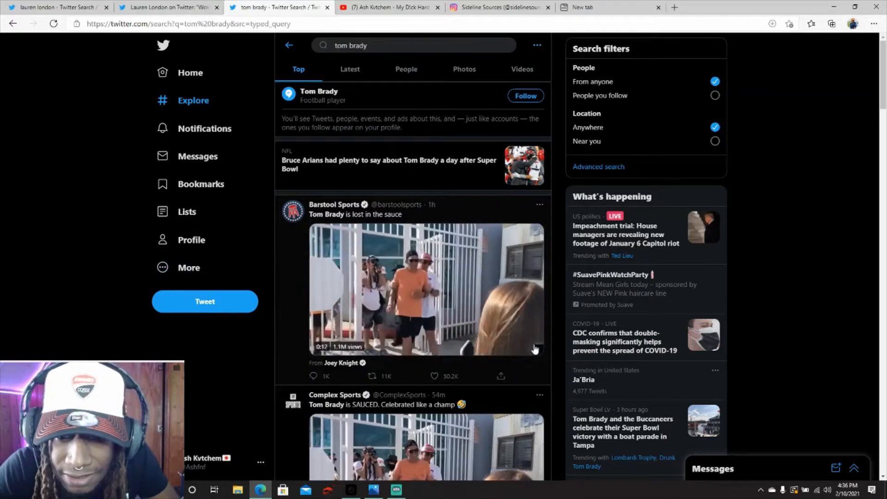
left_click(427, 289)
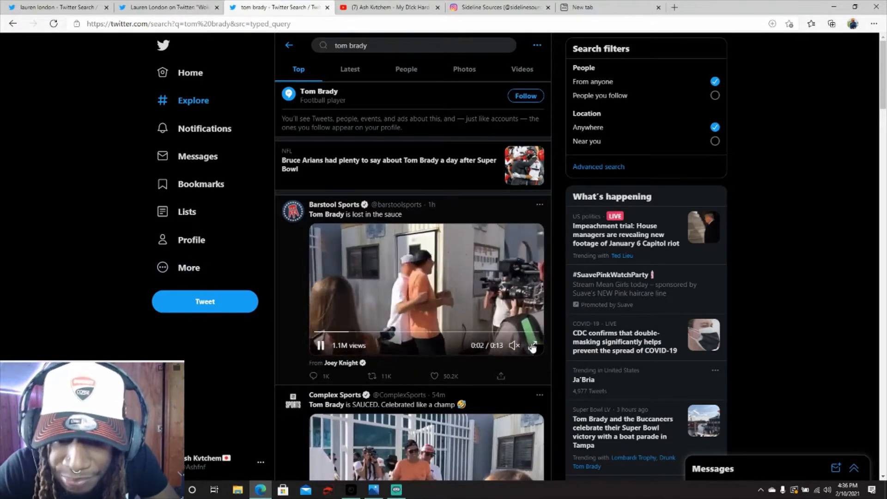
Unmute the Barstool video, watch it, then move down to the promoted CircleCI tweet
left_click(533, 346)
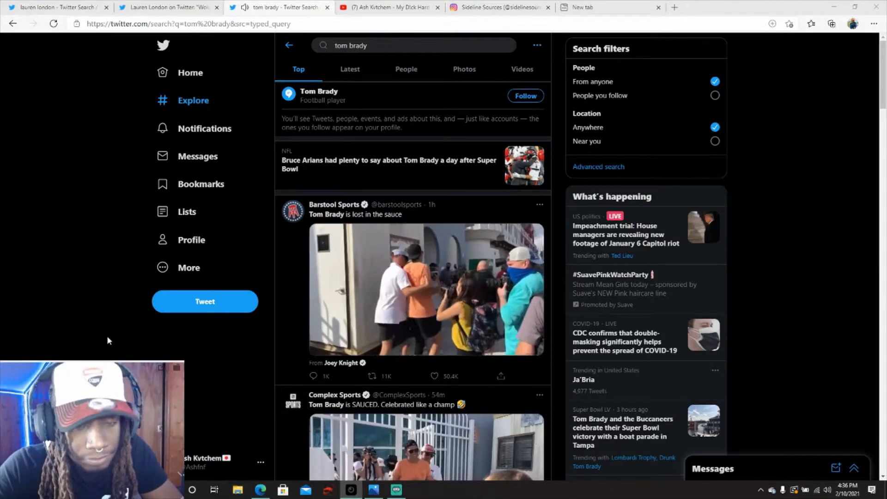
scroll("down", 3)
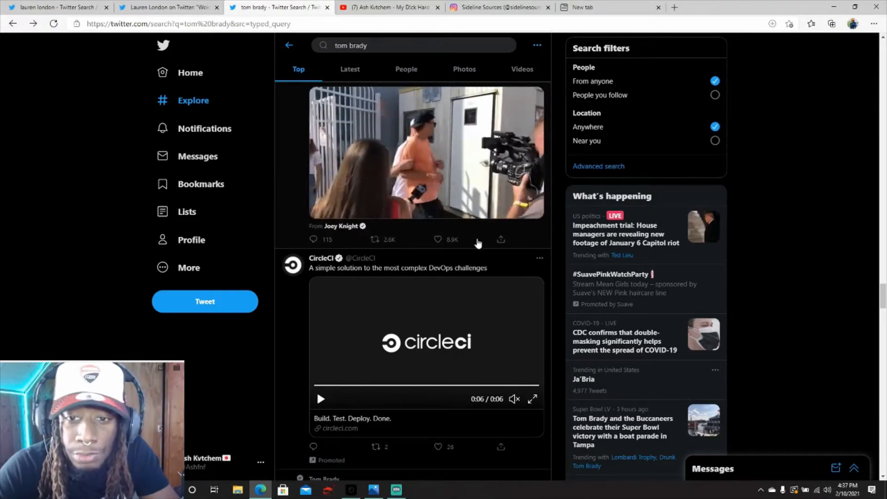
Play the ESPN Lombardi Trophy boat-throw video with sound and watch it through
scroll("down", 3)
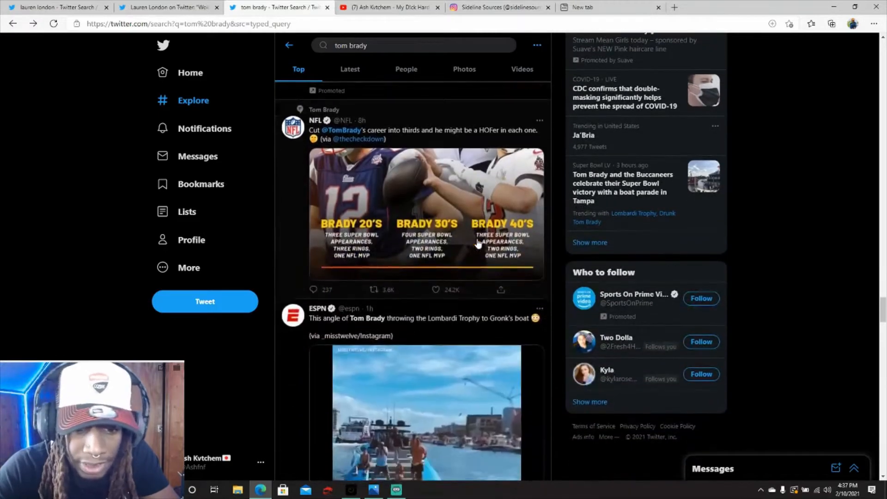
scroll("down", 3)
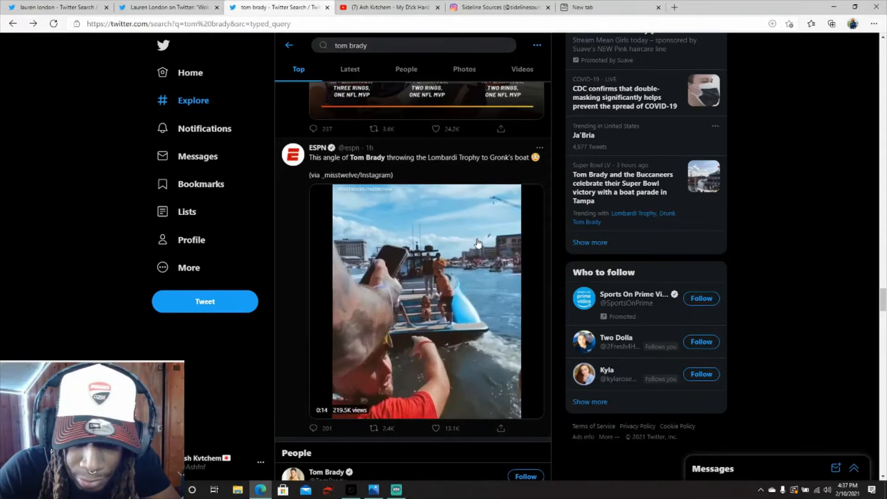
left_click(426, 299)
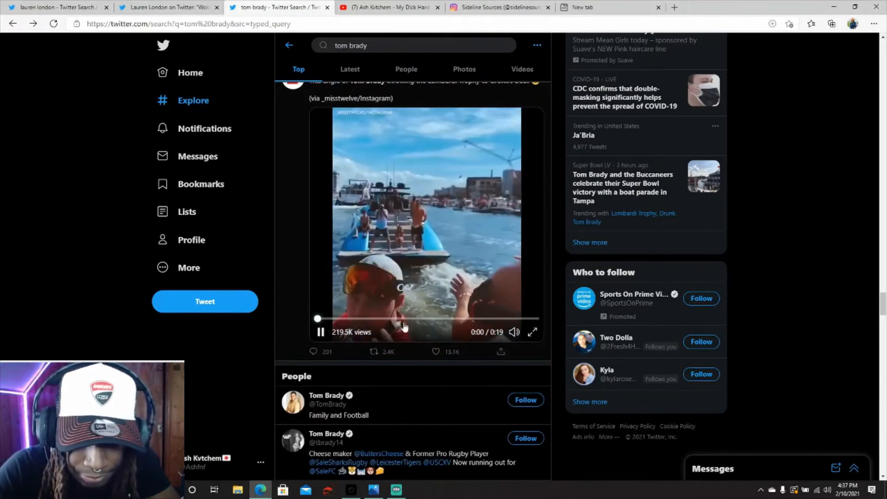
left_click(533, 332)
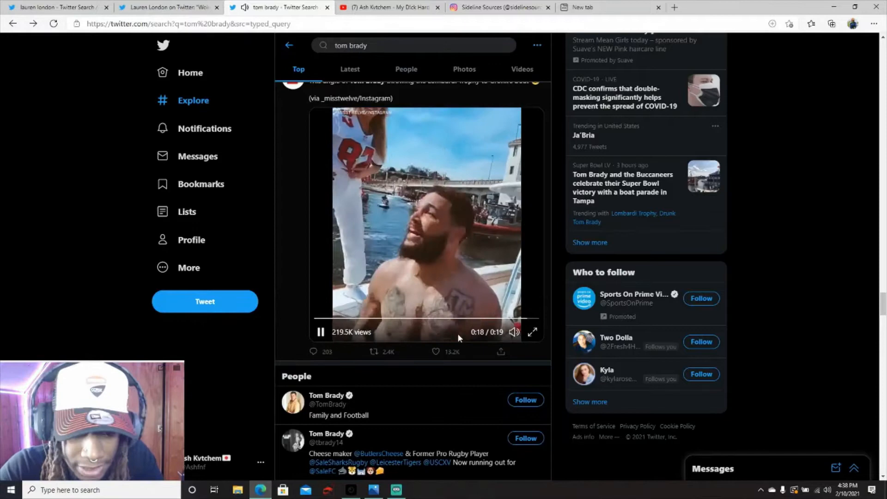
scroll("down", 3)
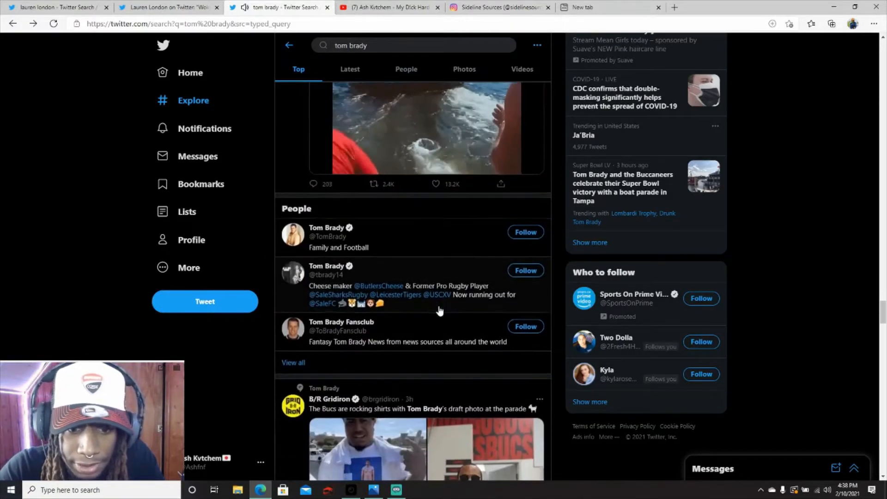
View both B/R Gridiron Tom Brady draft-photo shirt images full-size, then return to the results
scroll("down", 3)
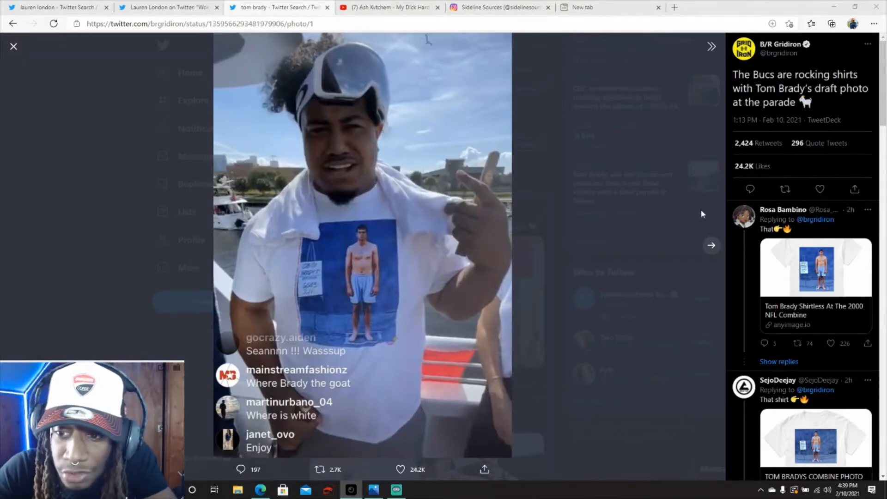
left_click(712, 245)
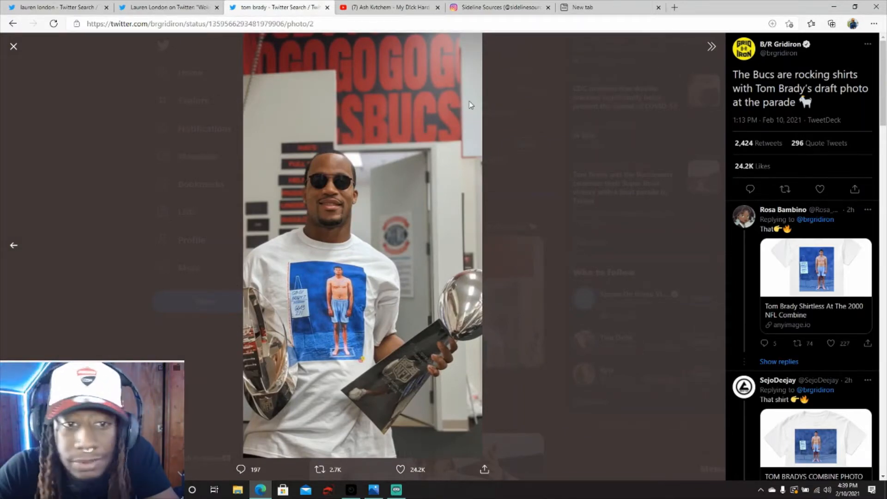
left_click(14, 46)
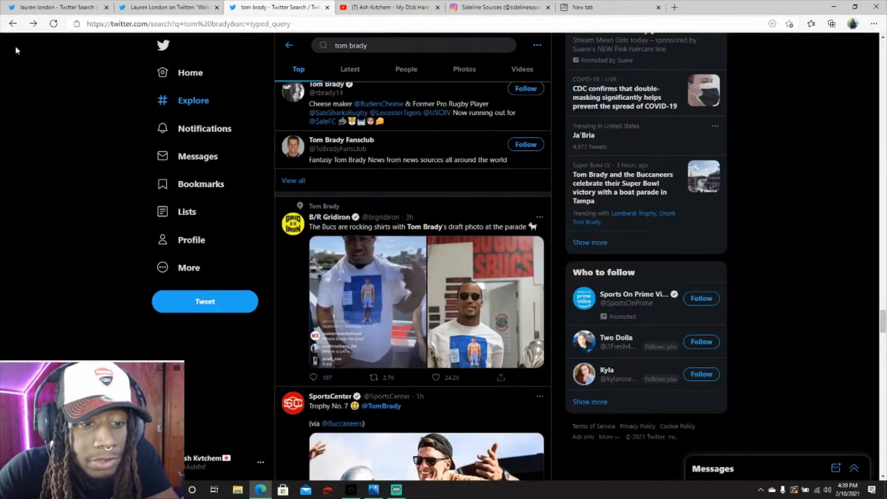
Scroll past the Trophy No. 7 photo to the SportsCenter Gronk boat video and let it play
scroll("down", 3)
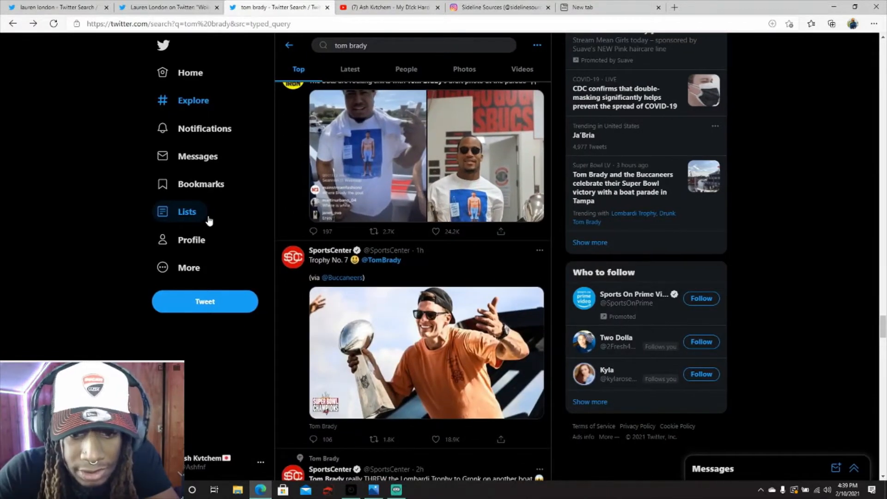
scroll("down", 3)
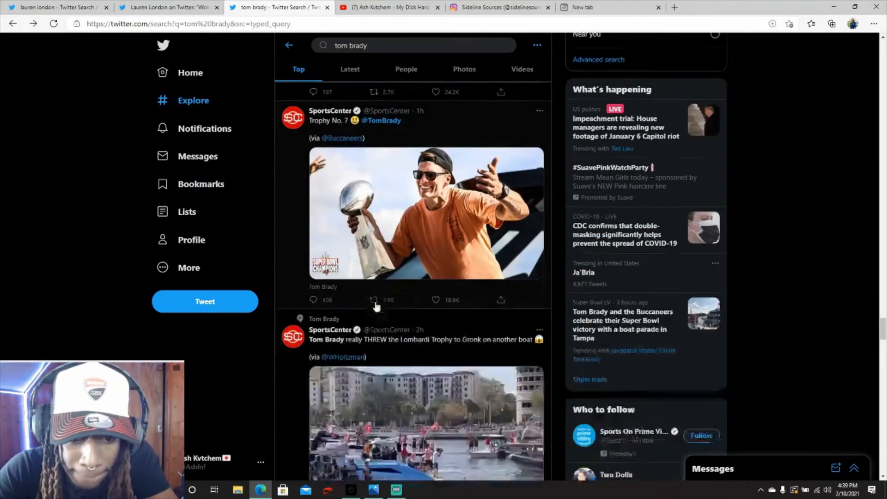
scroll("down", 3)
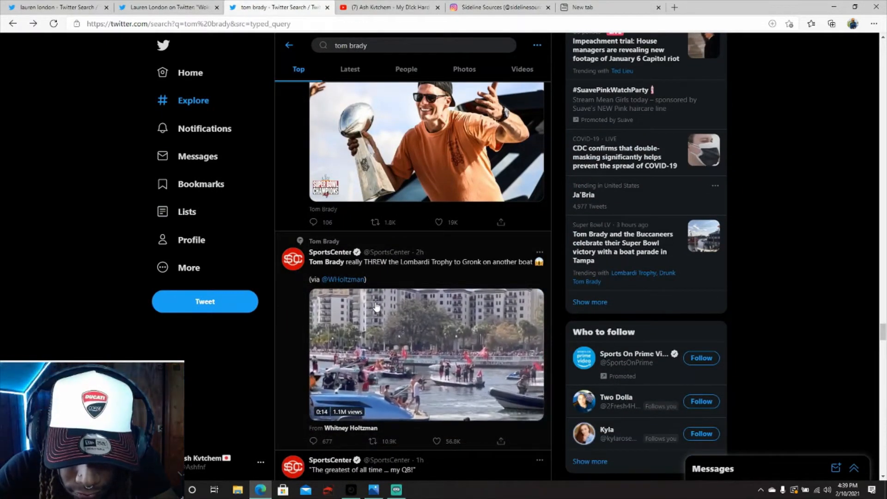
scroll("down", 3)
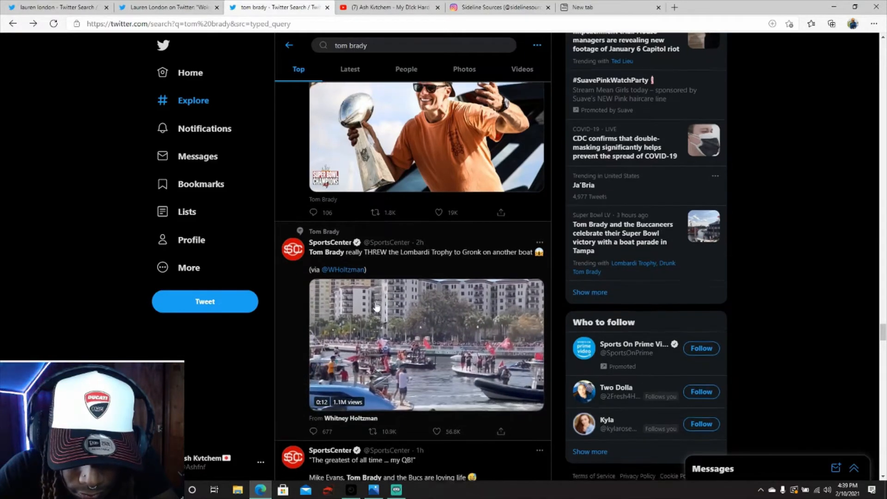
scroll("down", 3)
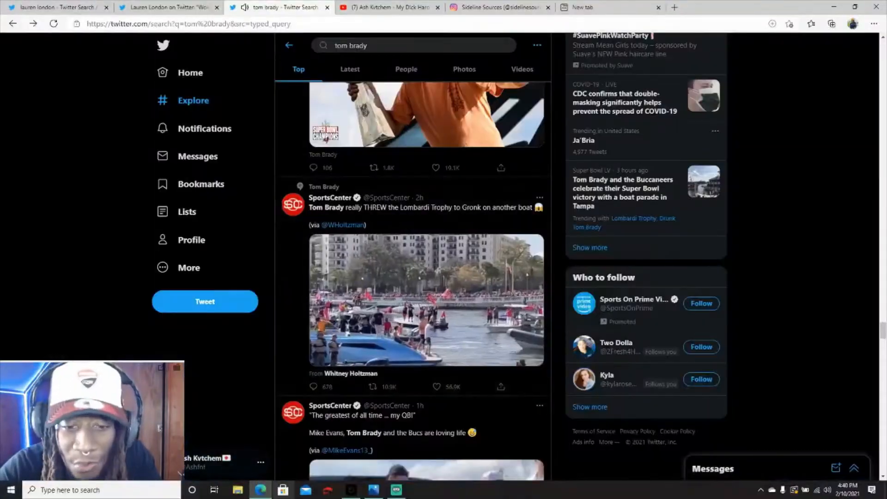
Watch the SportsCenter Mike Evans 'my QB' video, then continue to the BroBible Vita Vea shirt tweet
scroll("down", 3)
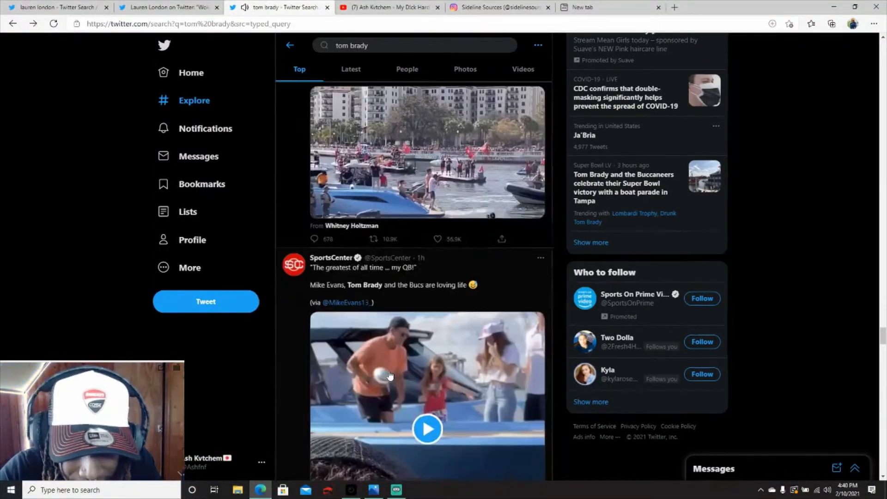
scroll("down", 3)
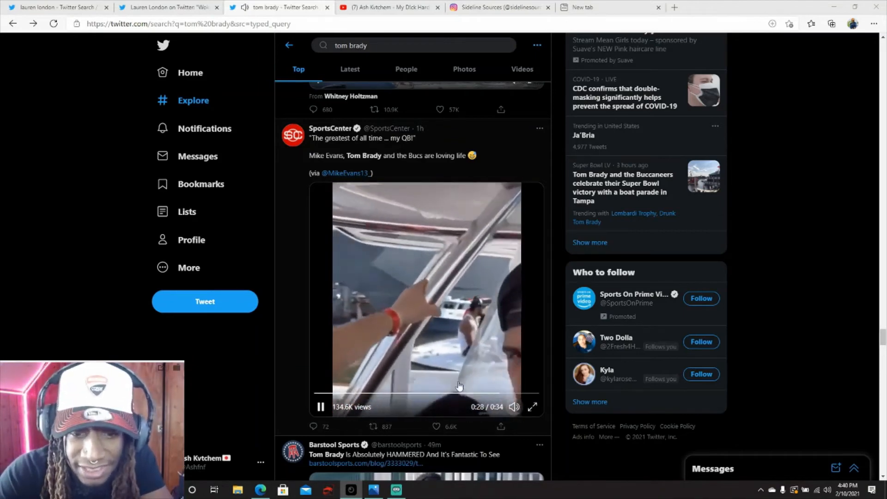
scroll("down", 3)
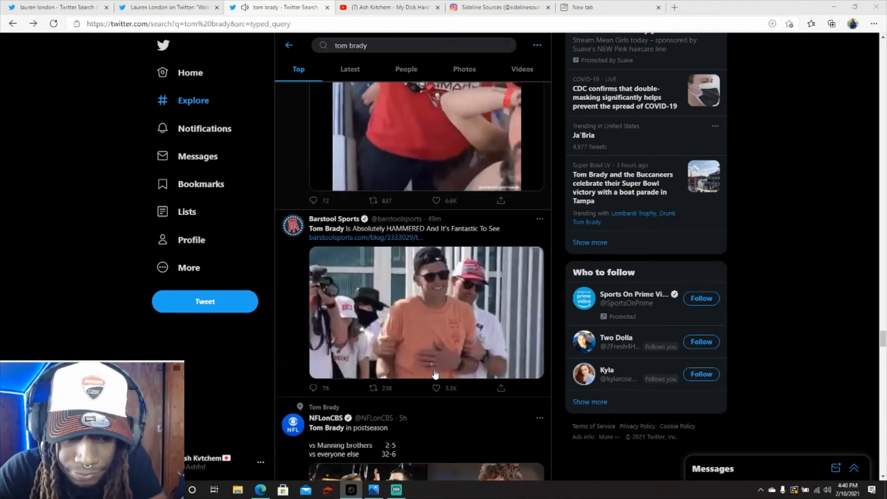
scroll("down", 3)
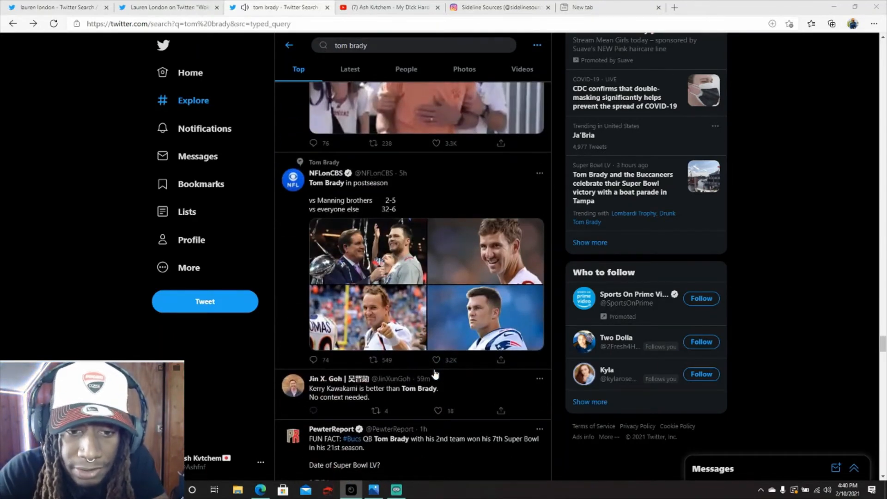
scroll("down", 3)
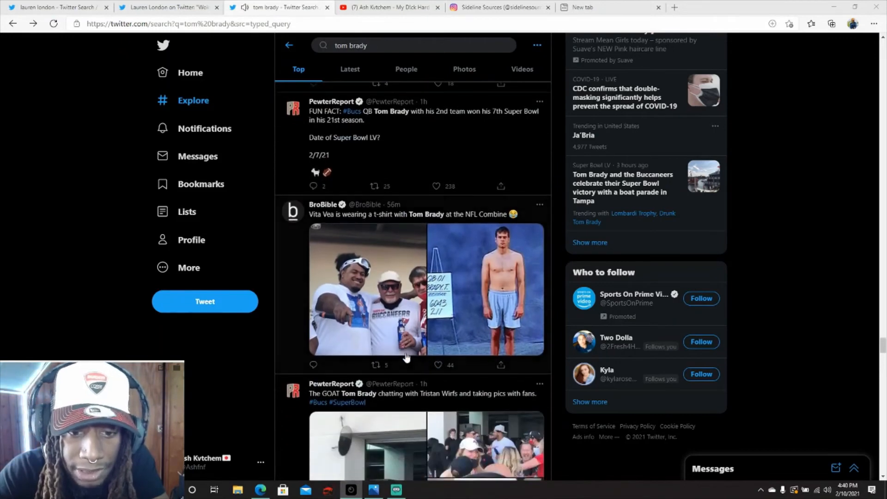